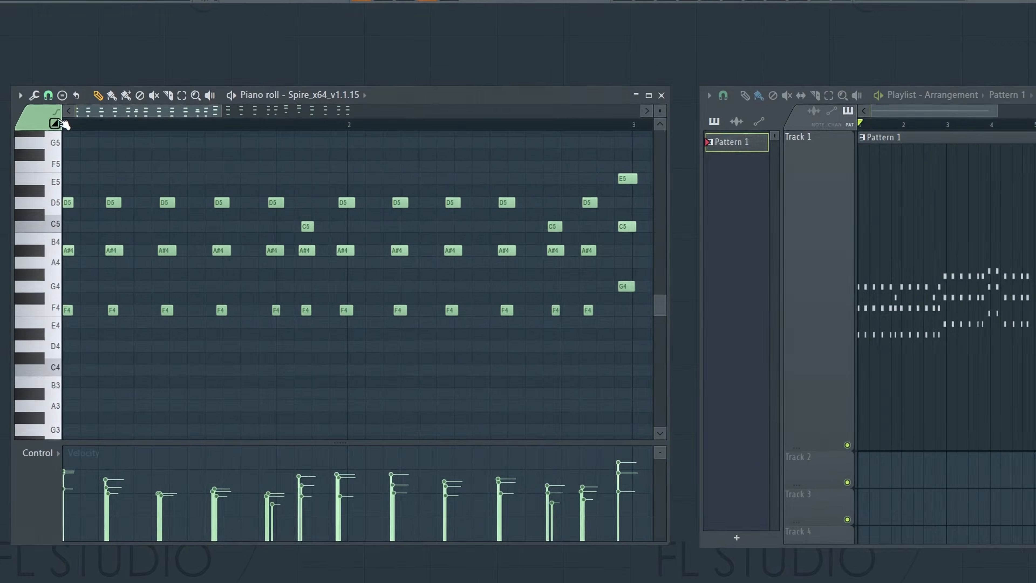
# Step: Start a blank project holding only the default Kick, Clap, Hat and Snare channels
pyautogui.click(648, 94)
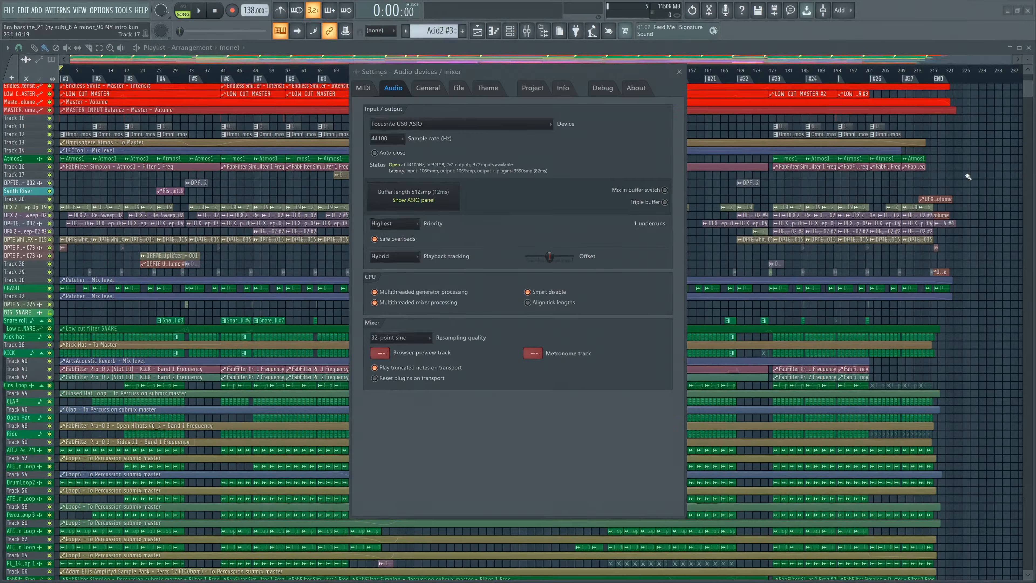
pyautogui.click(678, 71)
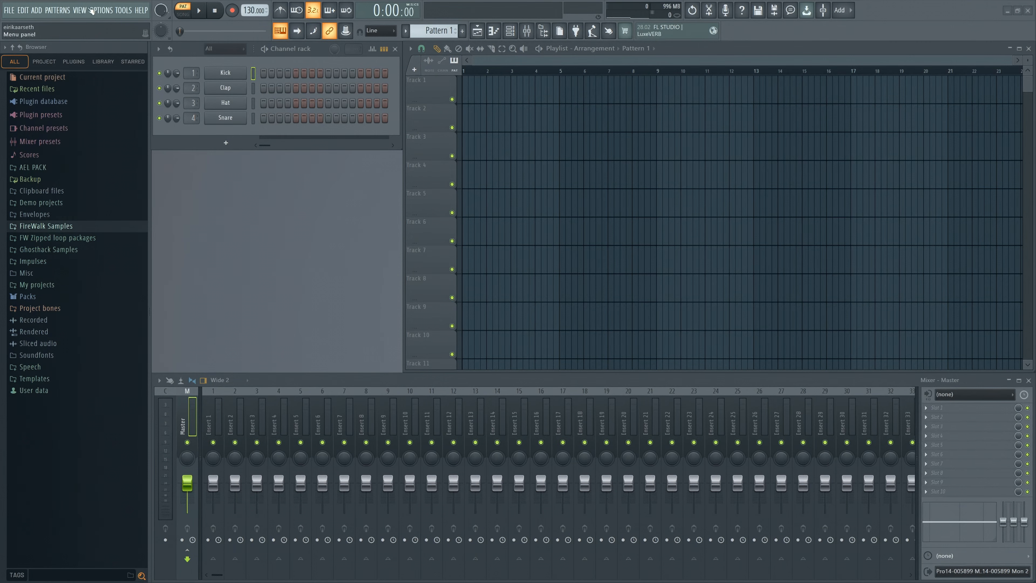
# Step: Set the audio device to Saffire (ASIO) at 44,100 Hz with a 1024-sample buffer
pyautogui.click(101, 10)
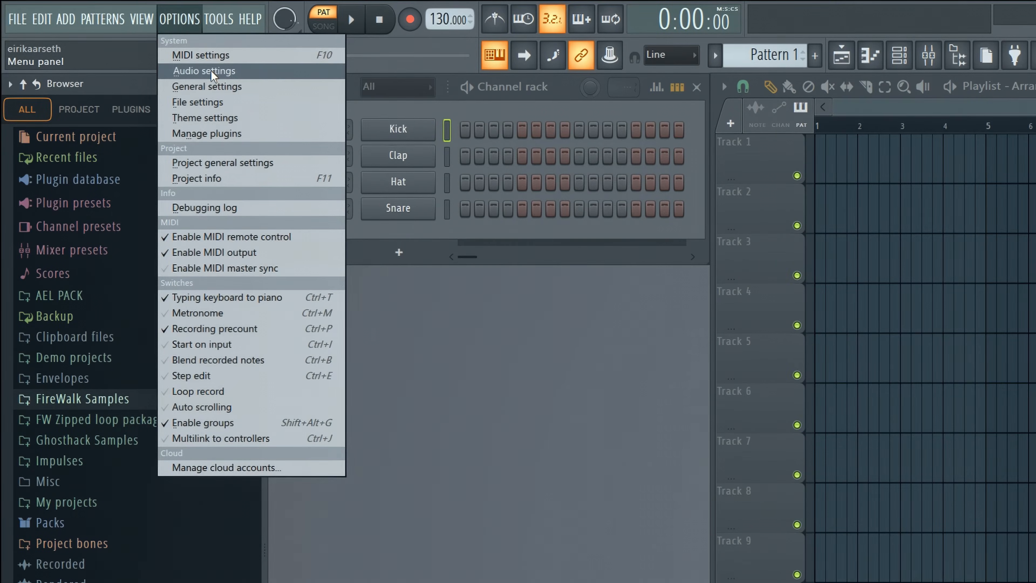
pyautogui.click(204, 72)
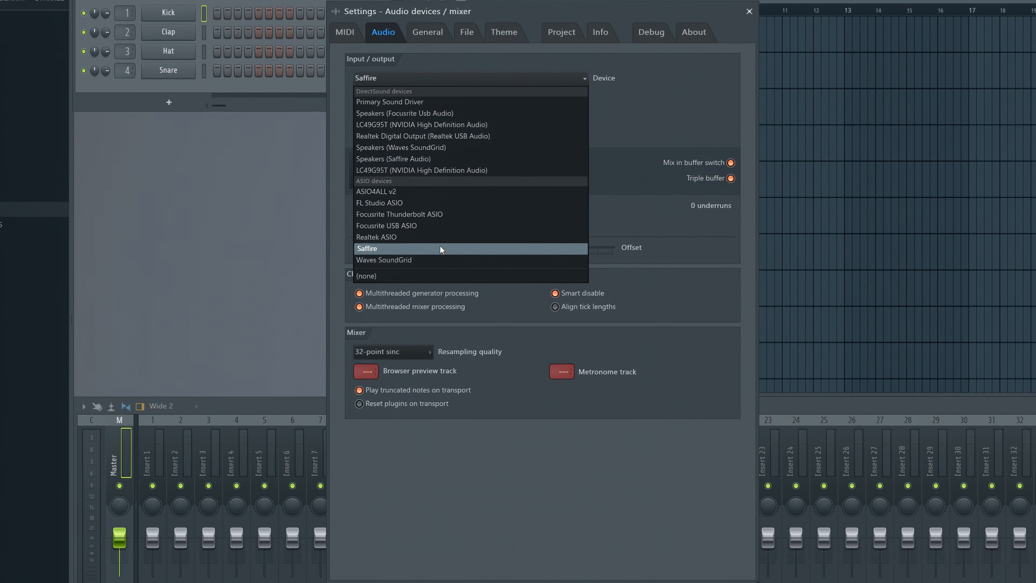
pyautogui.click(367, 247)
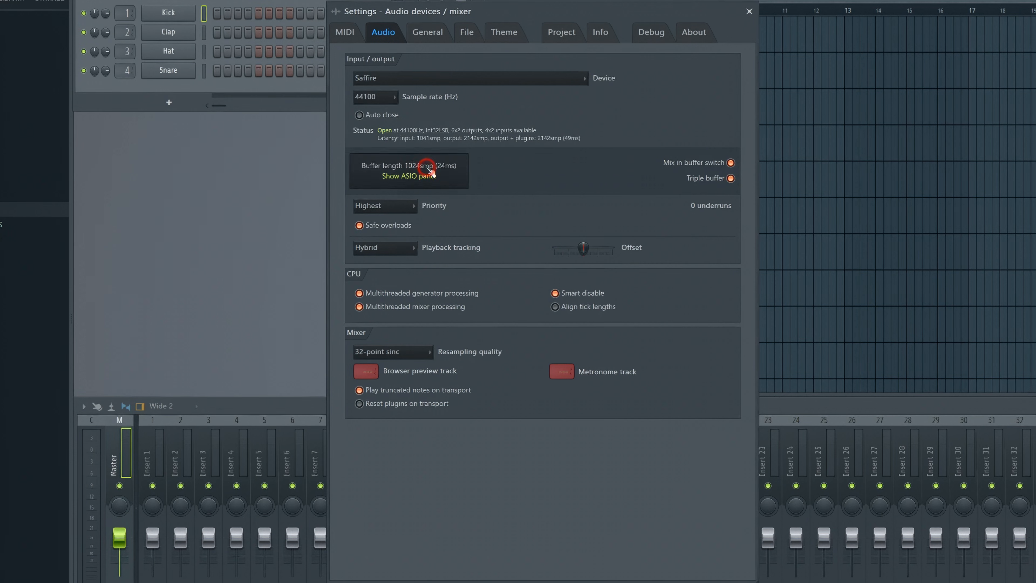
# Step: Lower the Saffire MixControl ASIO buffer size to 192 samples (about 5 ms)
pyautogui.click(412, 176)
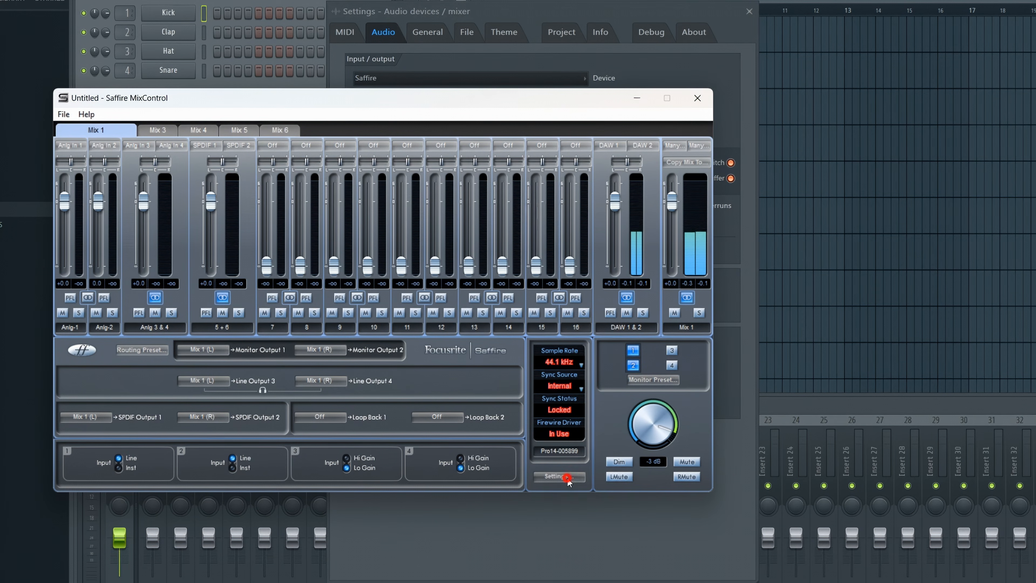
pyautogui.click(556, 477)
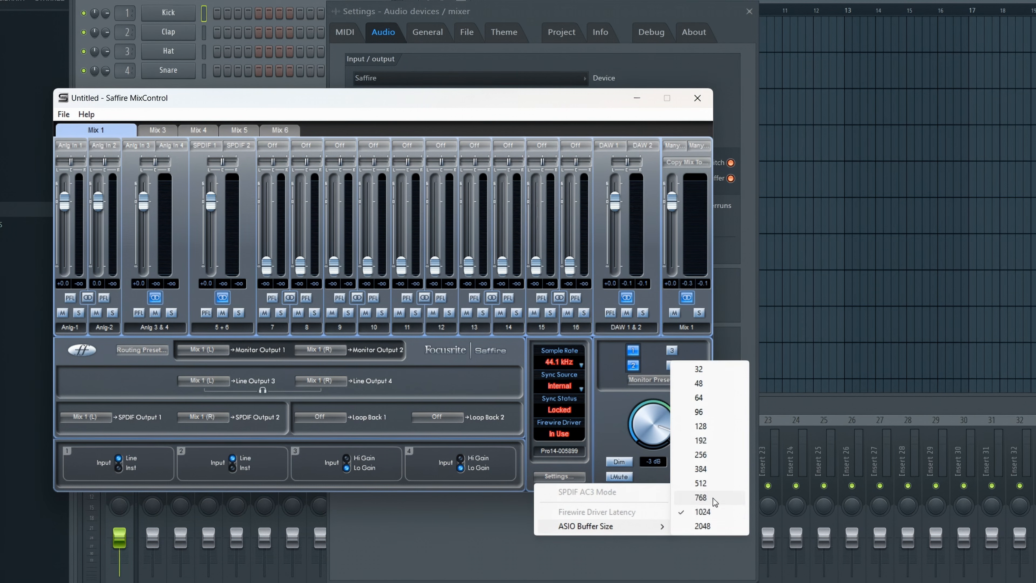
pyautogui.click(701, 440)
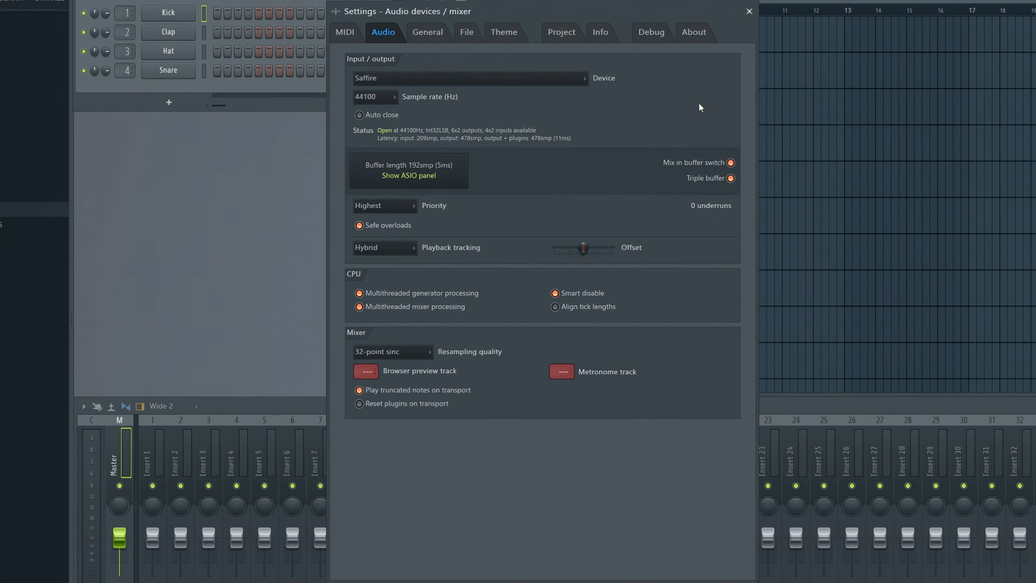
# Step: Switch to ASIO4ALL v2 at 208 samples with Mix in buffer switch and Triple buffer off
pyautogui.click(469, 78)
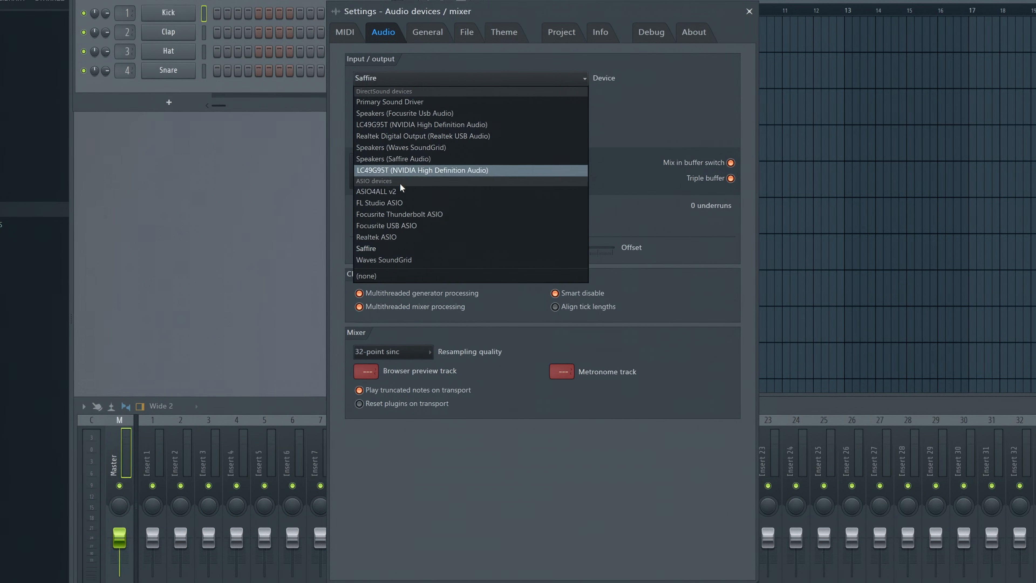
pyautogui.click(379, 191)
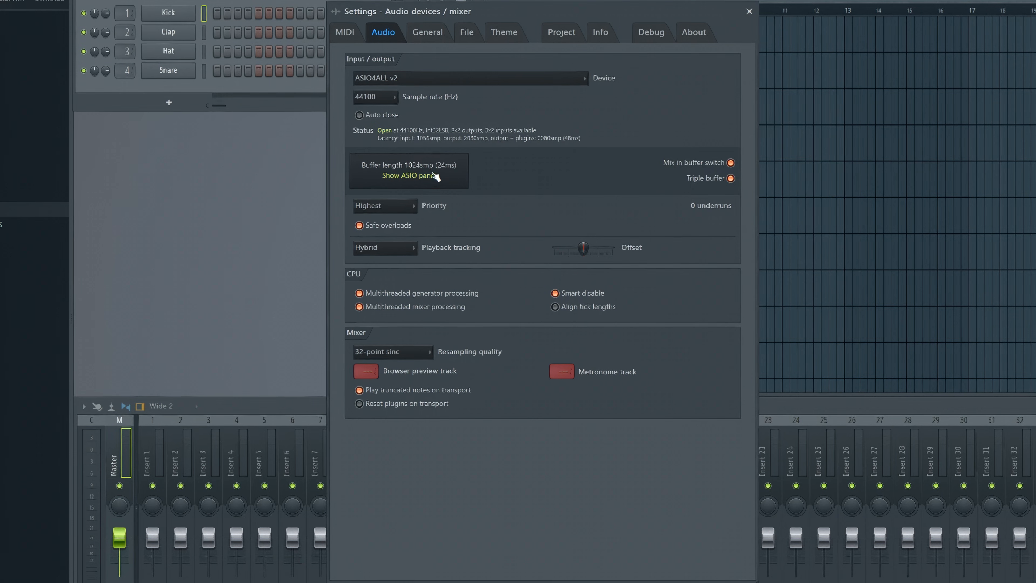
pyautogui.click(408, 175)
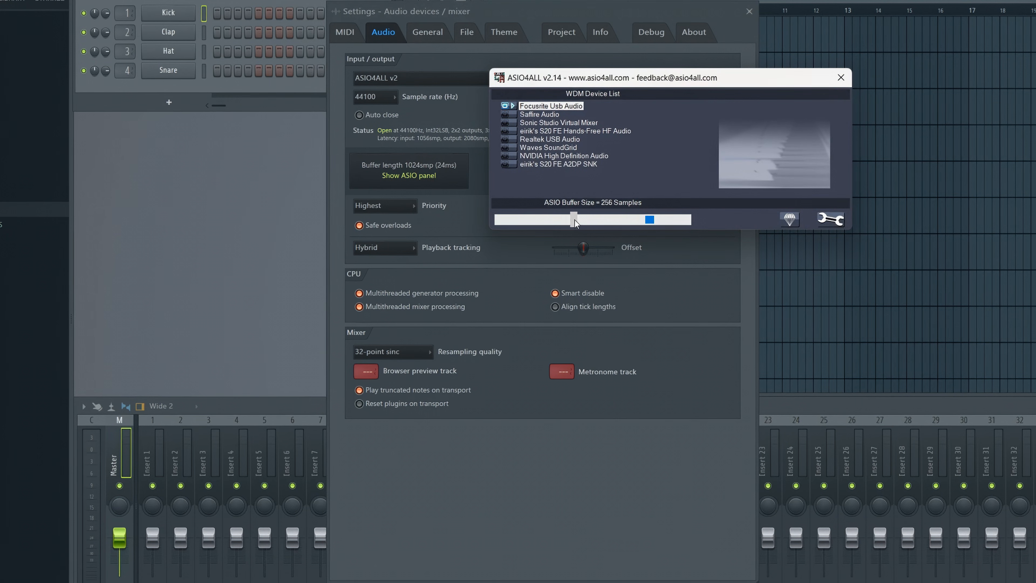
pyautogui.moveTo(576, 223)
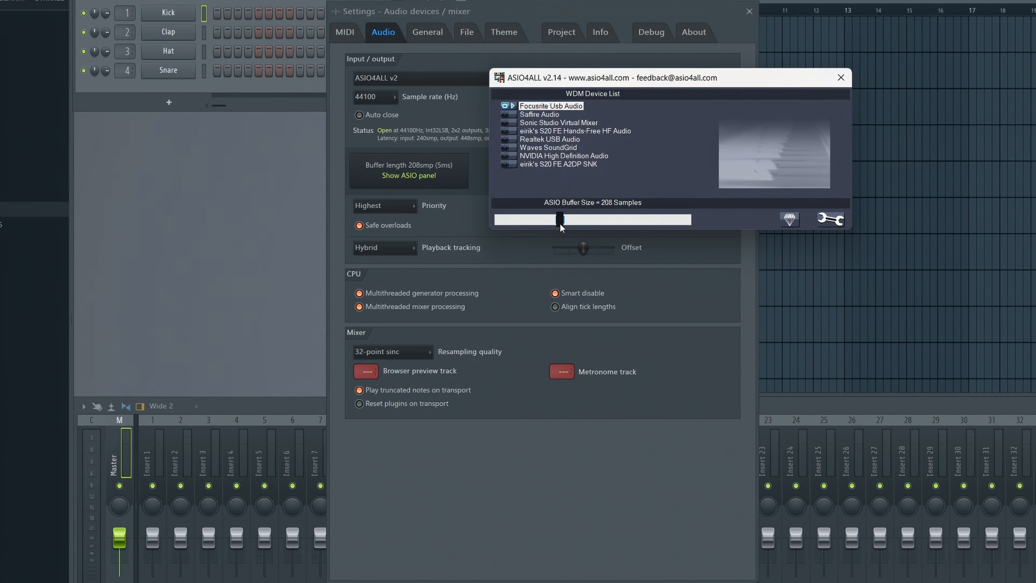
pyautogui.click(840, 77)
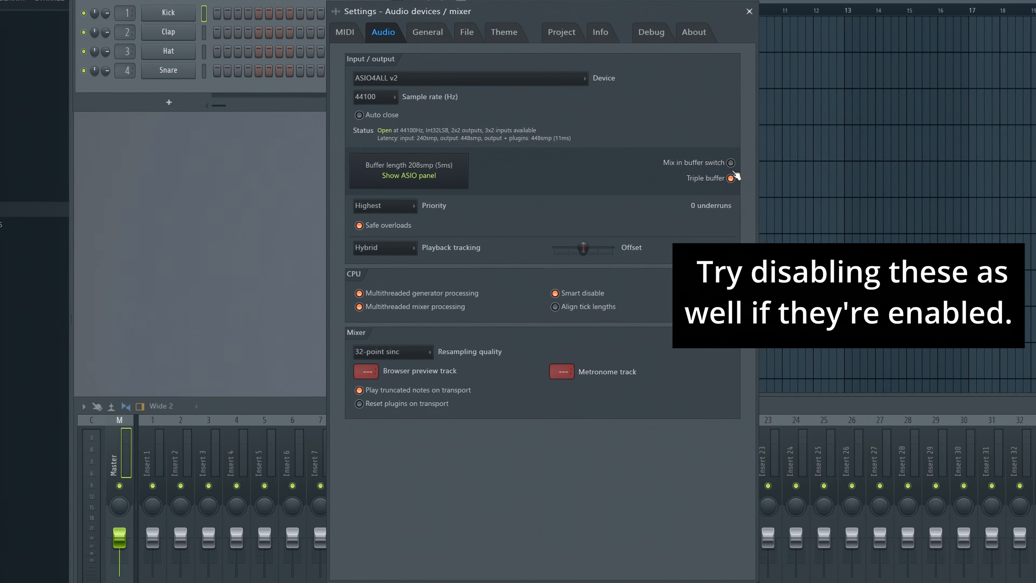
pyautogui.click(733, 179)
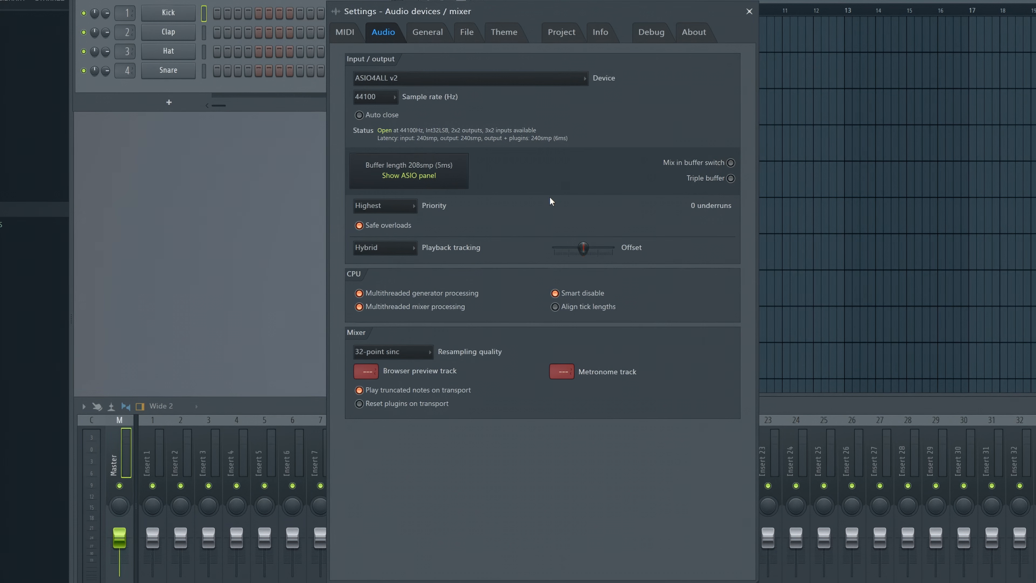
# Step: Load the large multi-track project and scroll across its many coloured mixer tracks
pyautogui.click(748, 12)
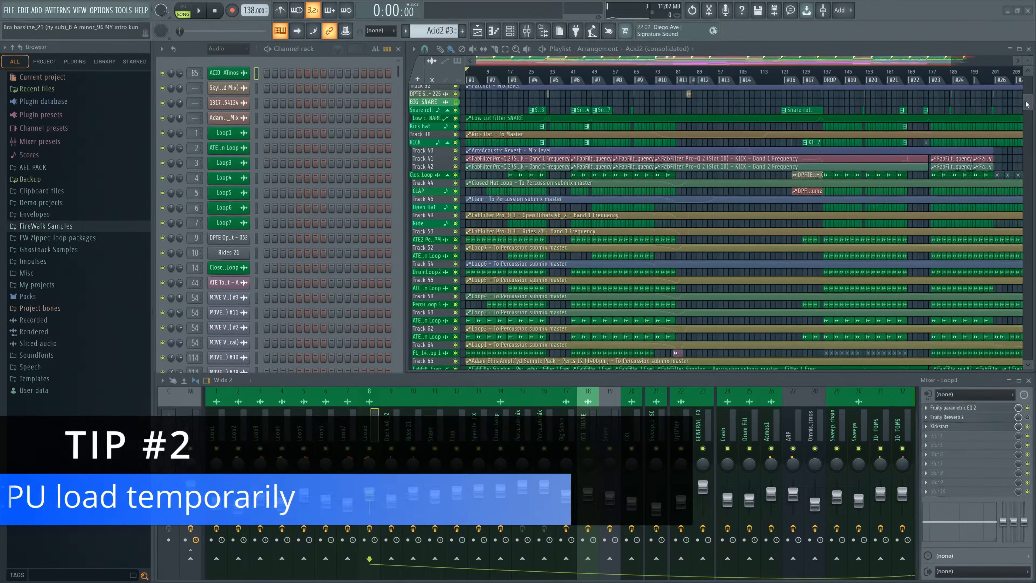
pyautogui.scroll(-3)
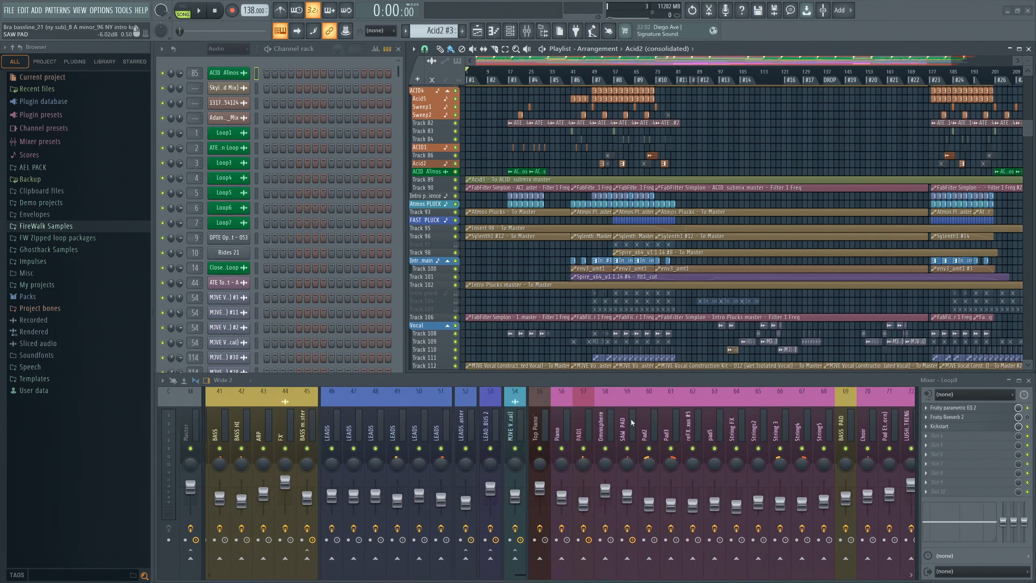
pyautogui.hscroll(3)
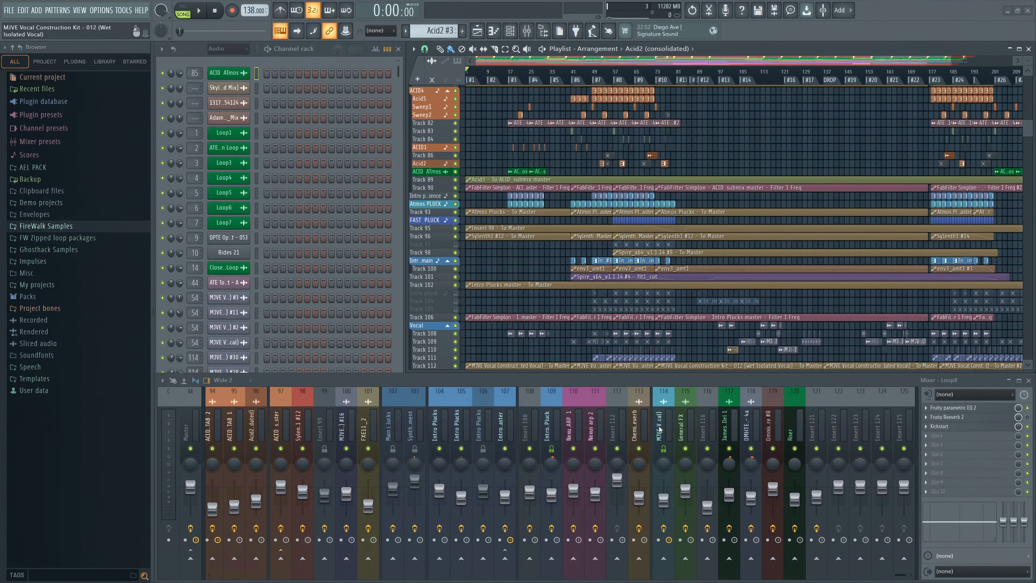
pyautogui.hscroll(-3)
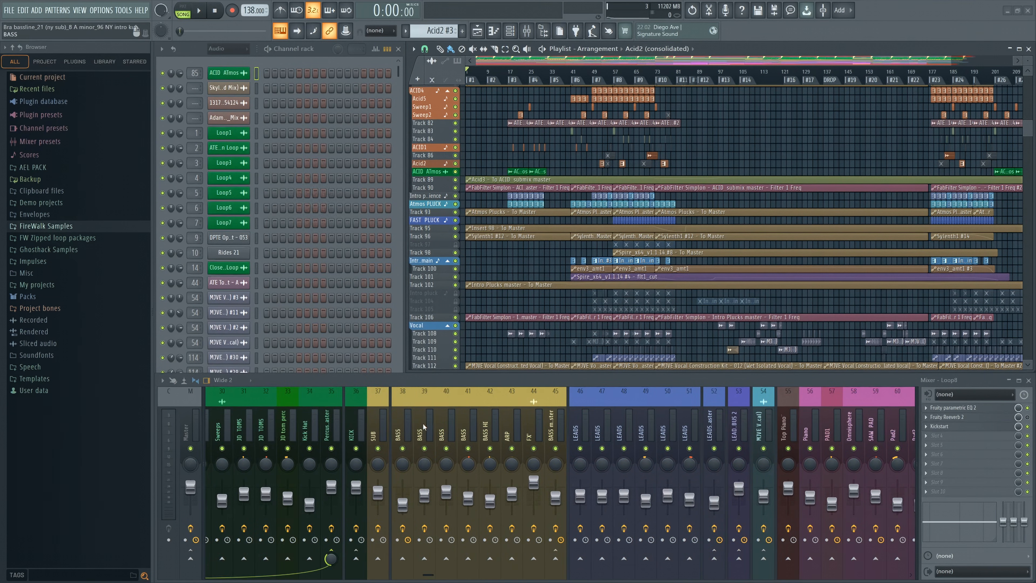